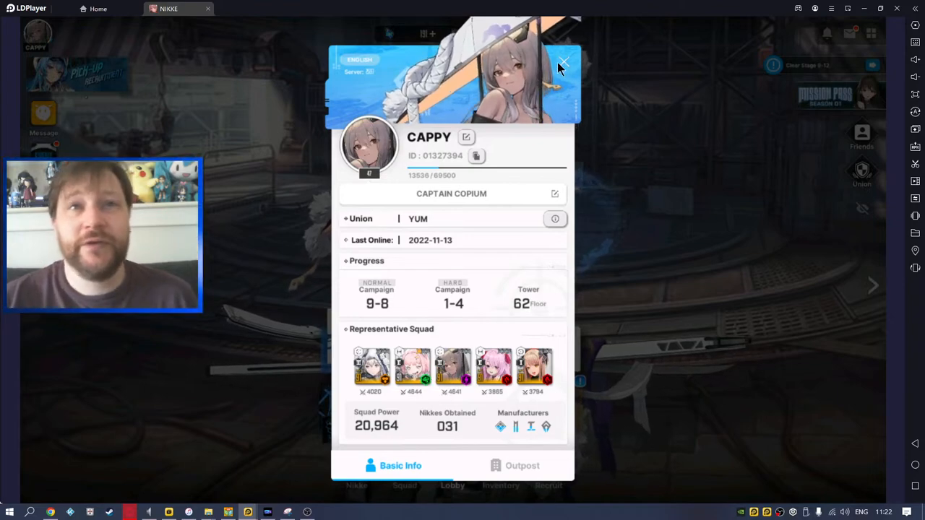
Step: Close the first profile card, view the avatar's profile card, then close it to return to the lobby
left_click(563, 62)
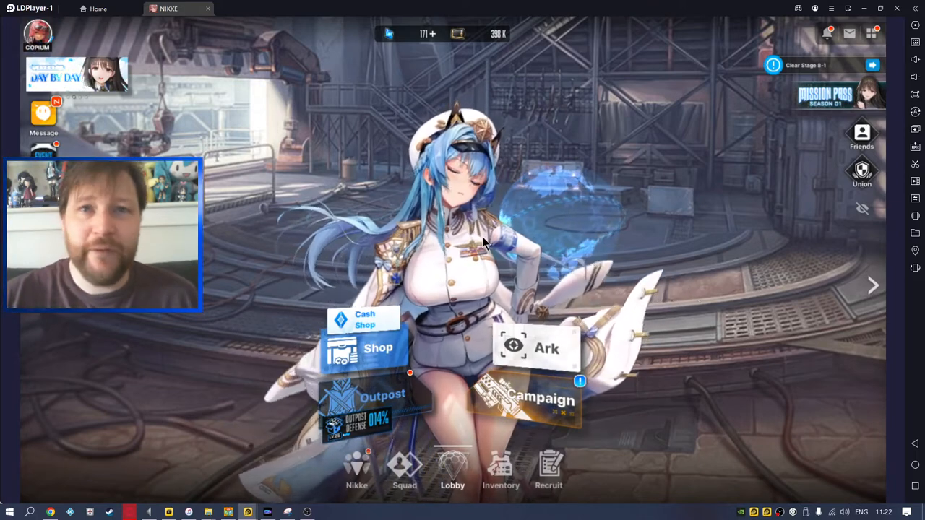
left_click(37, 35)
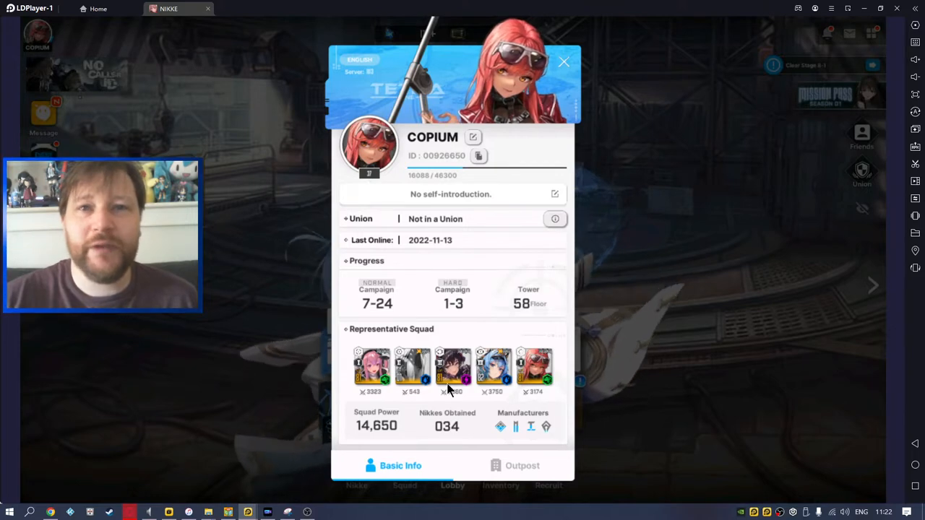
mouse_move(532, 277)
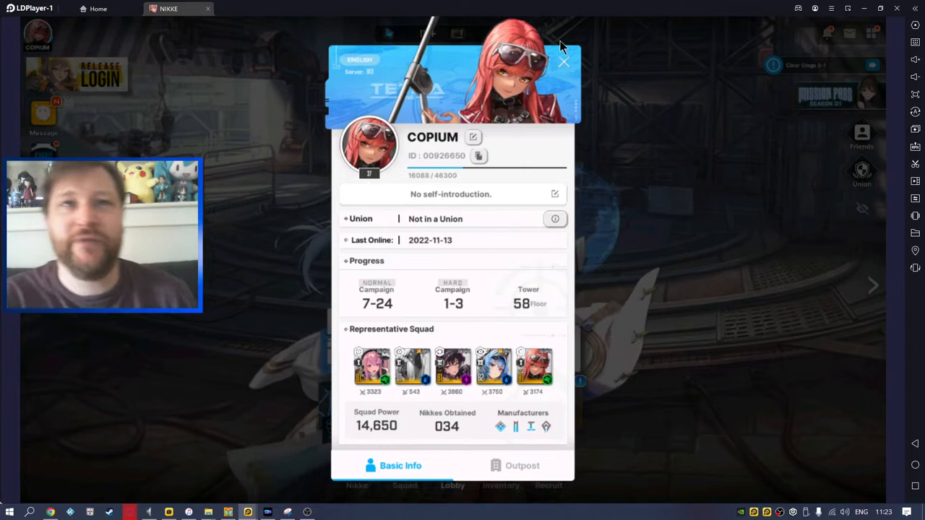
left_click(564, 63)
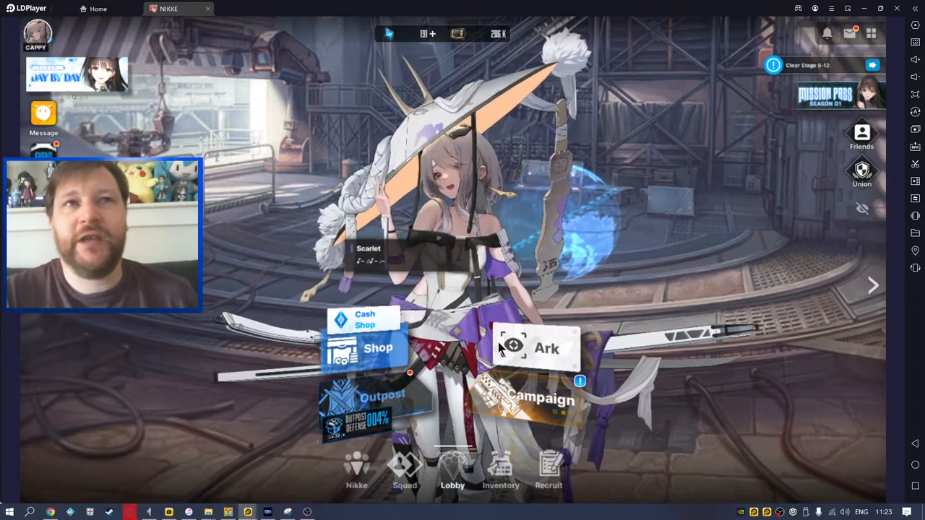
left_click(355, 470)
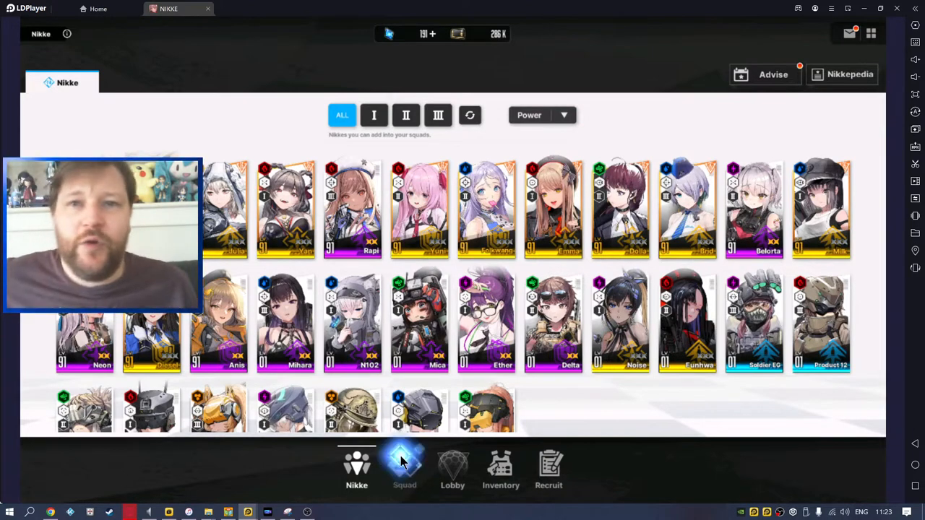
left_click(404, 469)
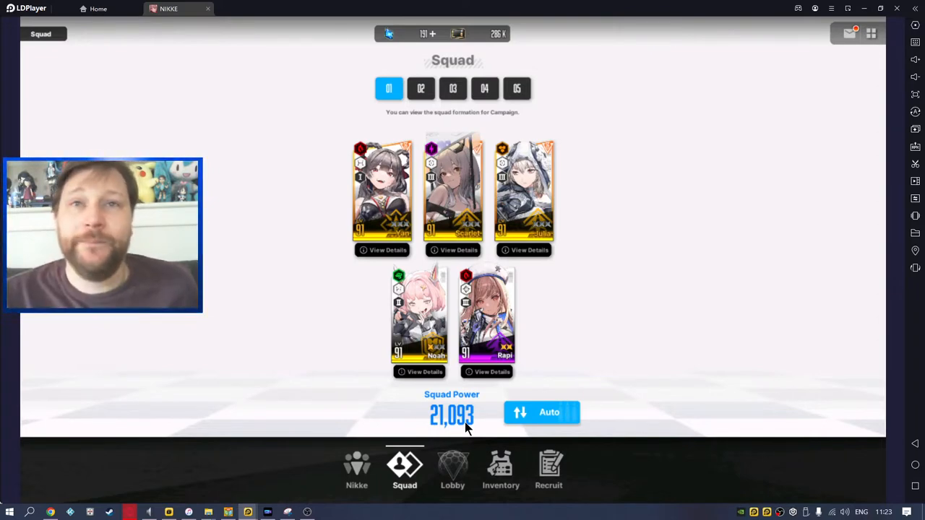
mouse_move(517, 315)
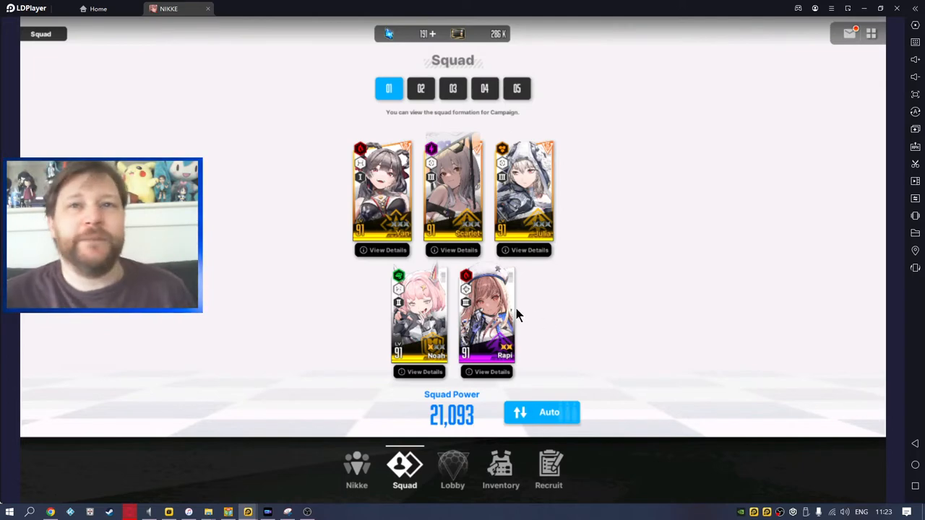
left_click(452, 469)
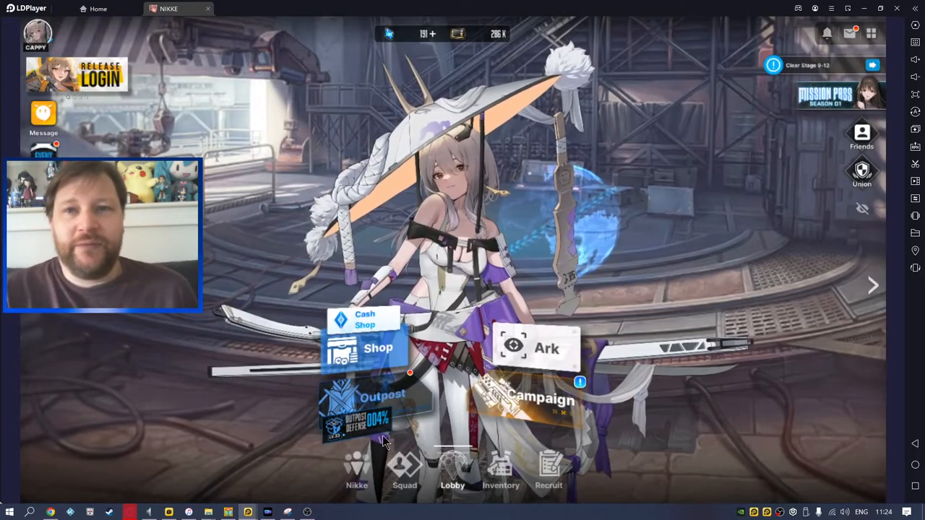
Step: Claim the Outpost Defense rewards, then confirm a gem-paid Wipe Out, raising credits to 317K
left_click(376, 408)
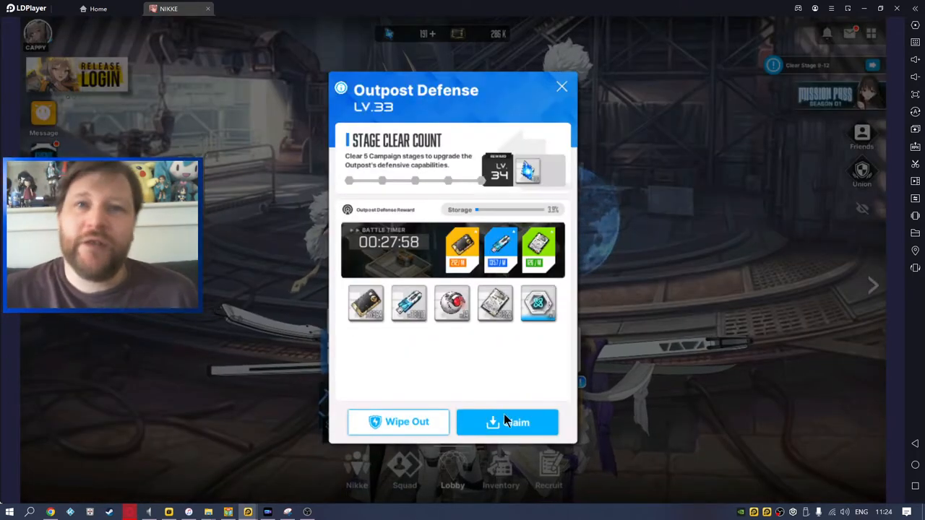
left_click(398, 422)
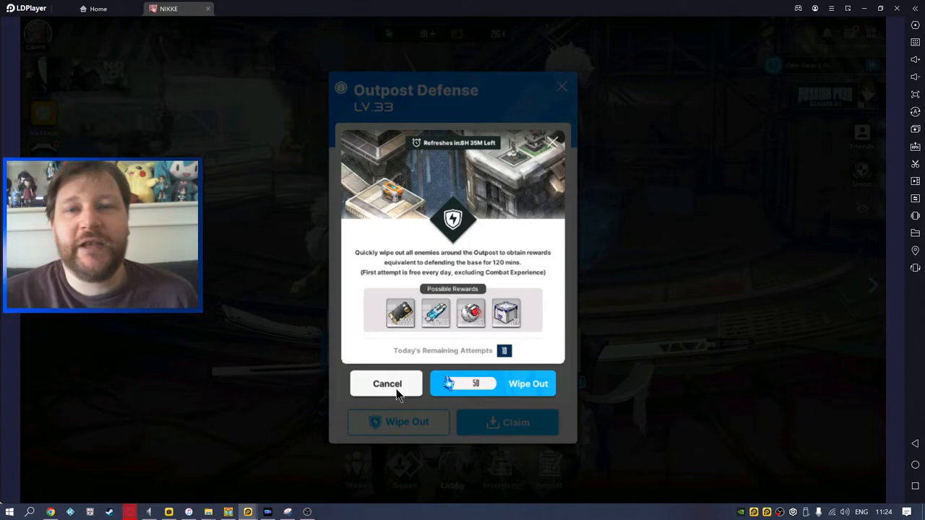
left_click(528, 383)
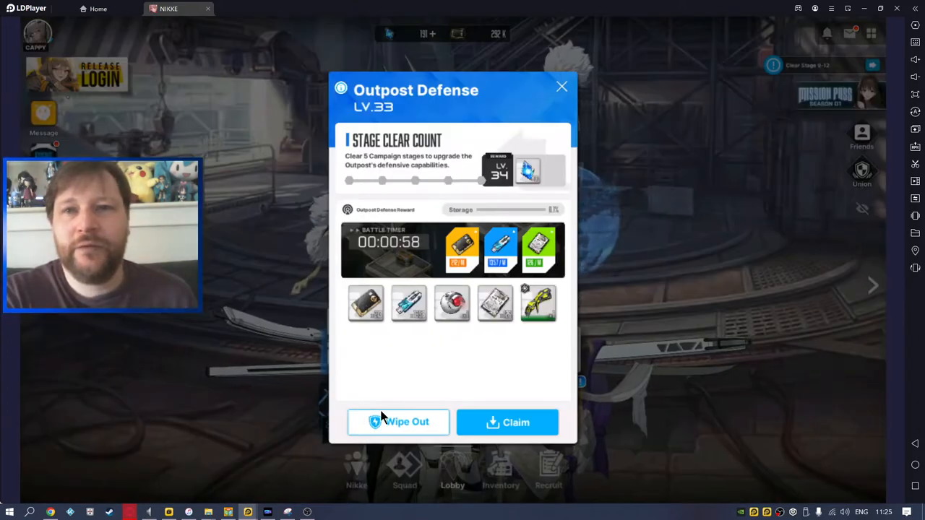
left_click(398, 422)
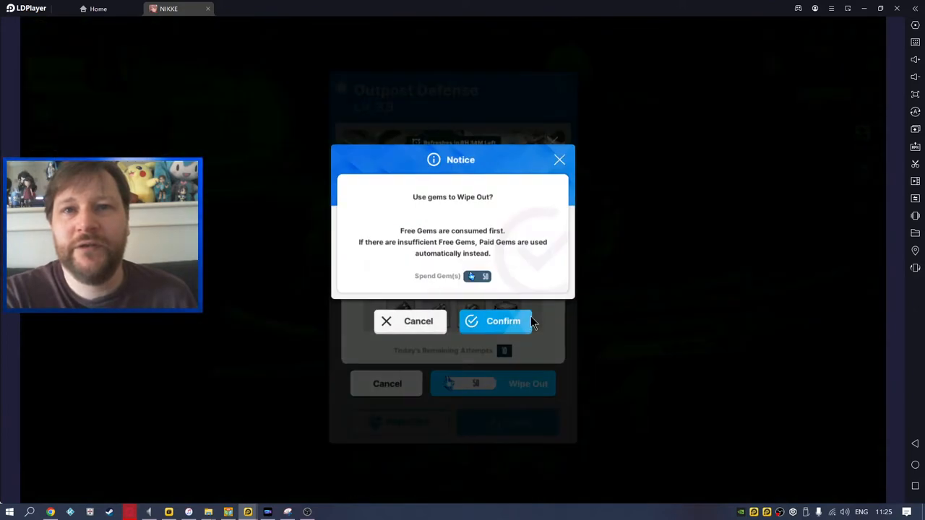
left_click(503, 321)
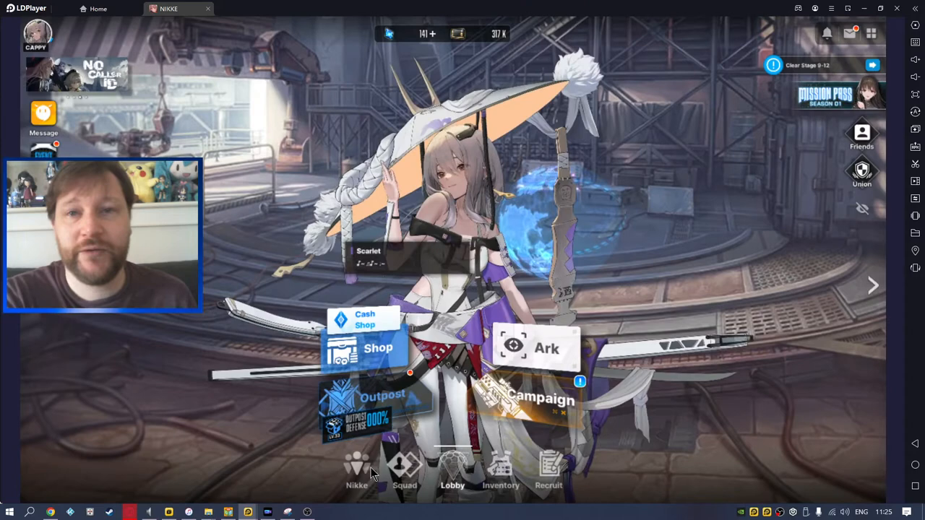
left_click(355, 469)
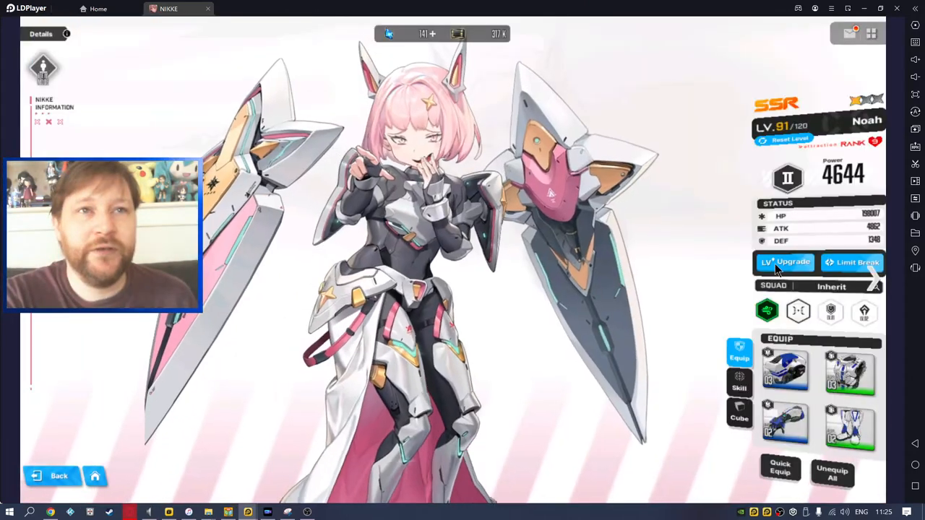
left_click(785, 263)
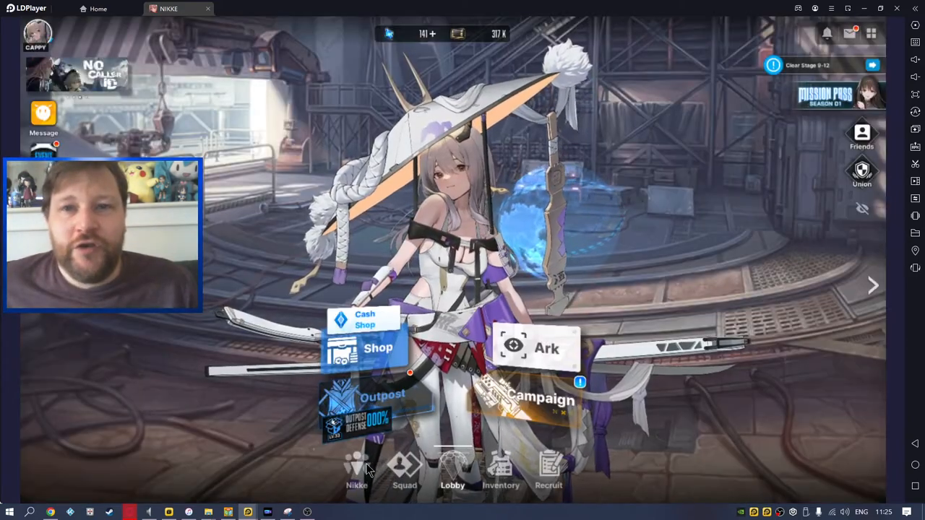
left_click(356, 470)
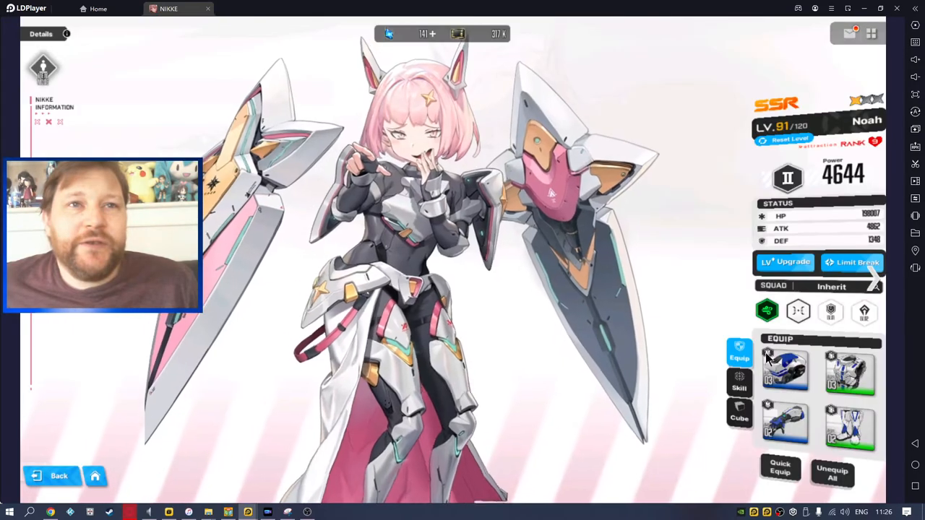
left_click(783, 263)
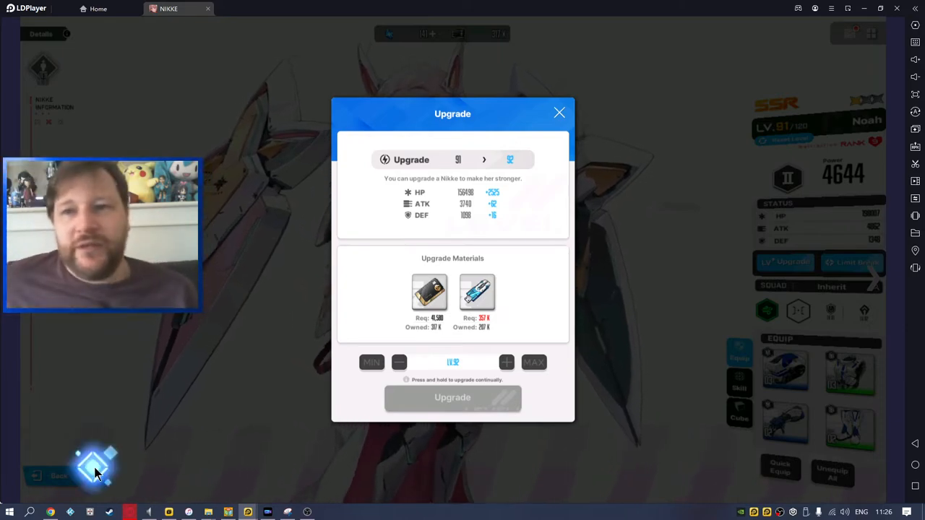
left_click(559, 113)
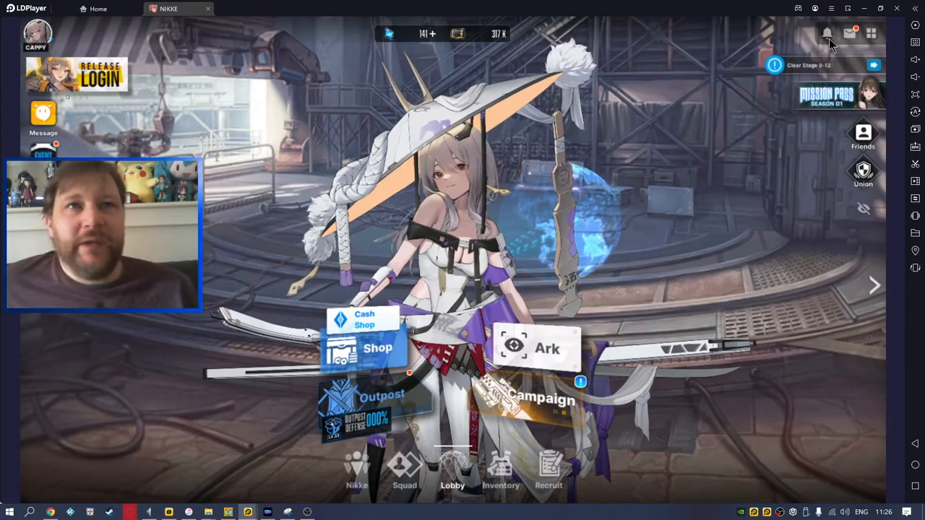
Step: Check the mailbox, back out of the Credit offer, and buy the Battle Data Set with credits
left_click(850, 33)
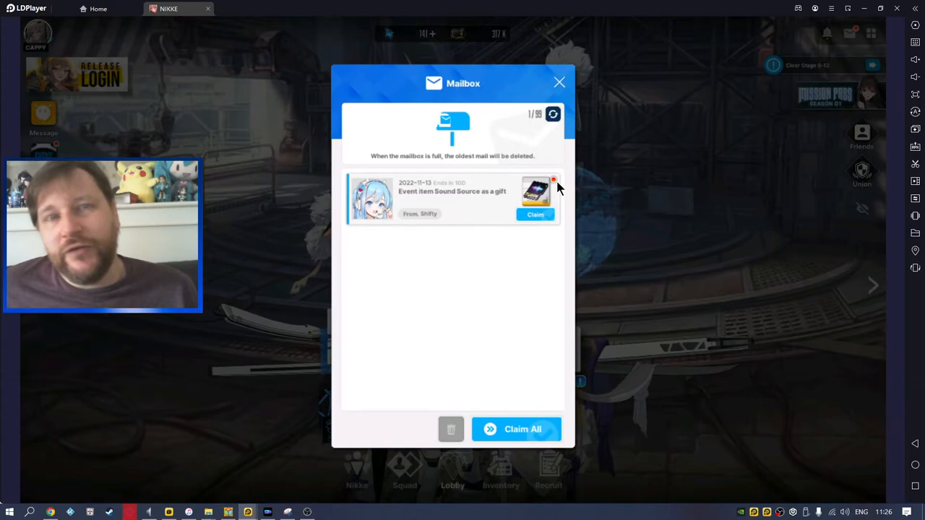
left_click(558, 83)
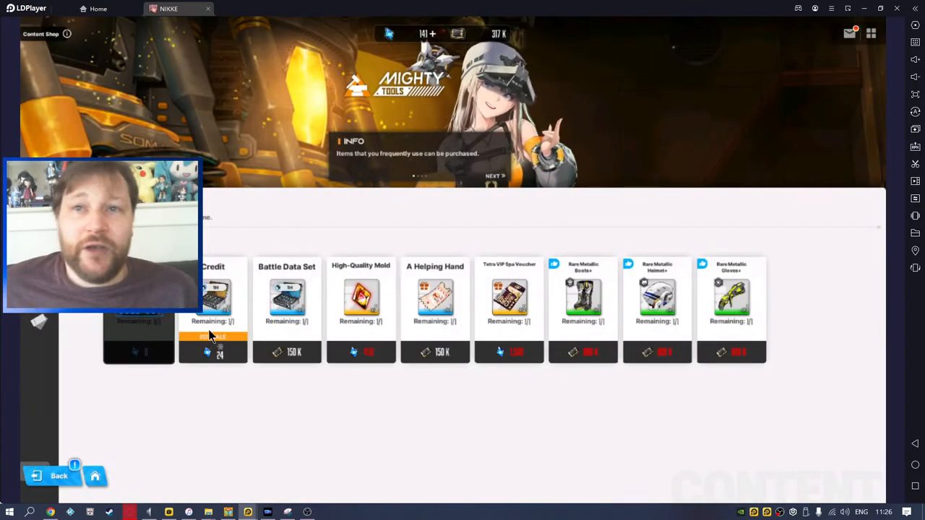
left_click(212, 297)
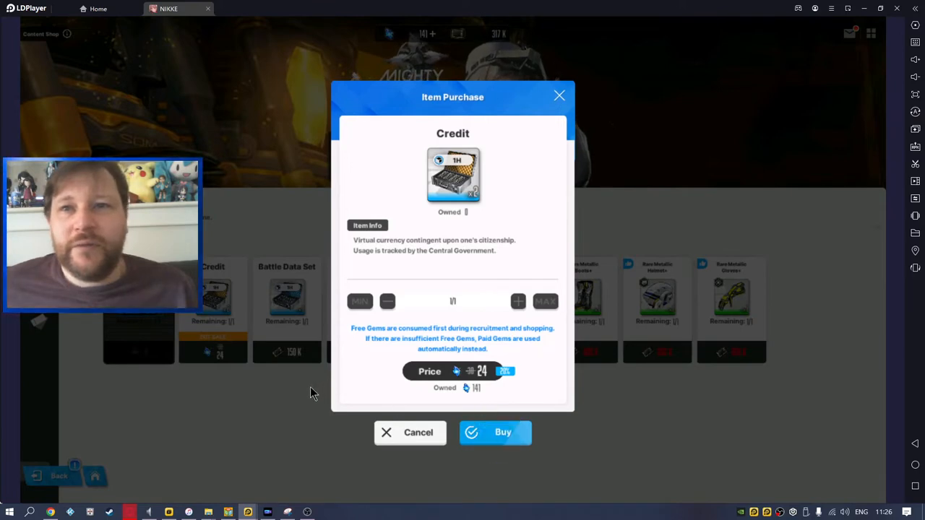
left_click(286, 297)
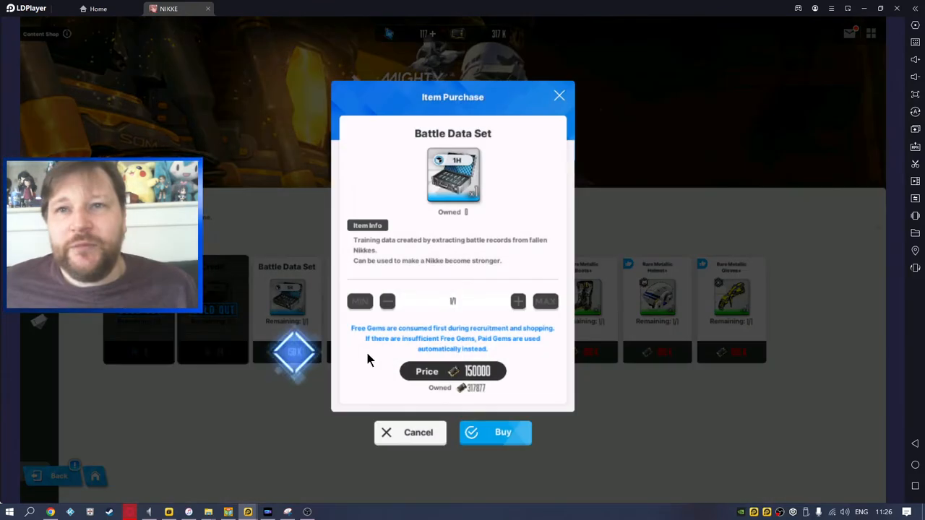
left_click(495, 433)
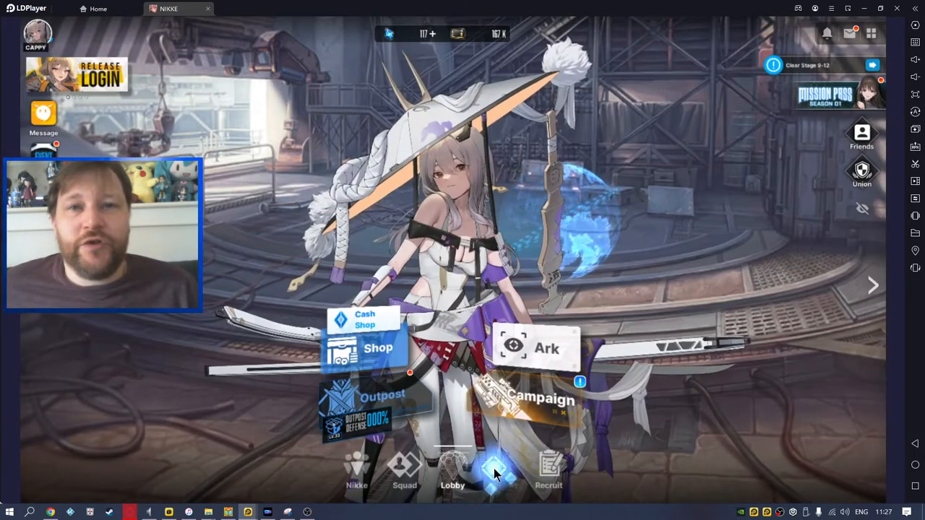
Step: Use the Battle Data Set from the inventory, then leave Noah's still-insufficient upgrade screen
left_click(500, 469)
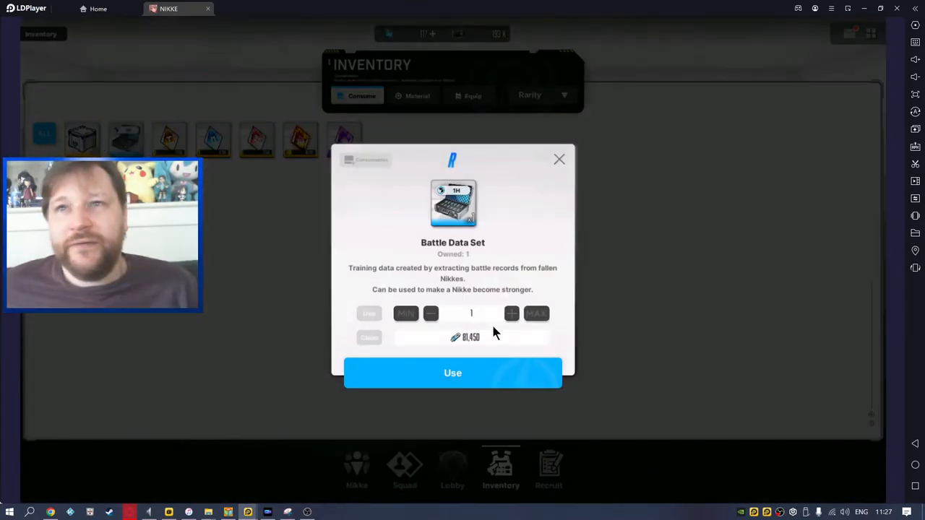
left_click(452, 373)
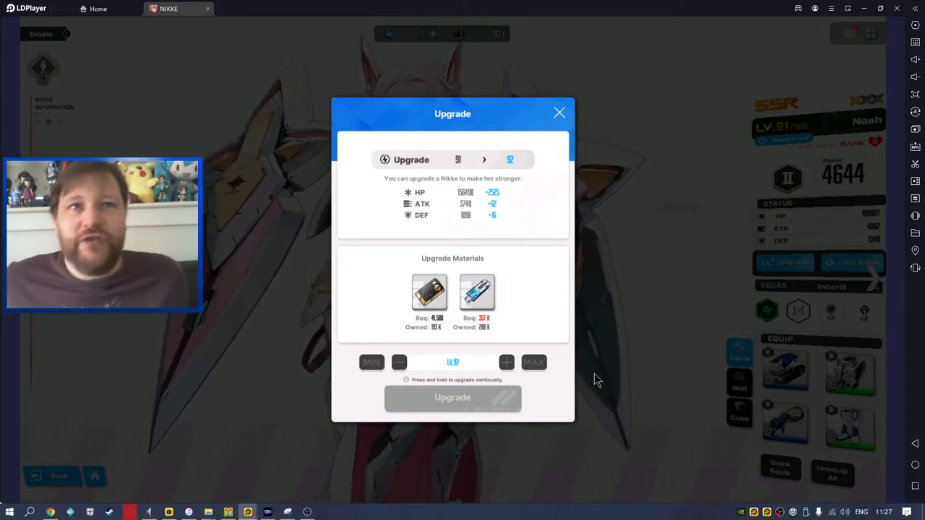
mouse_move(116, 446)
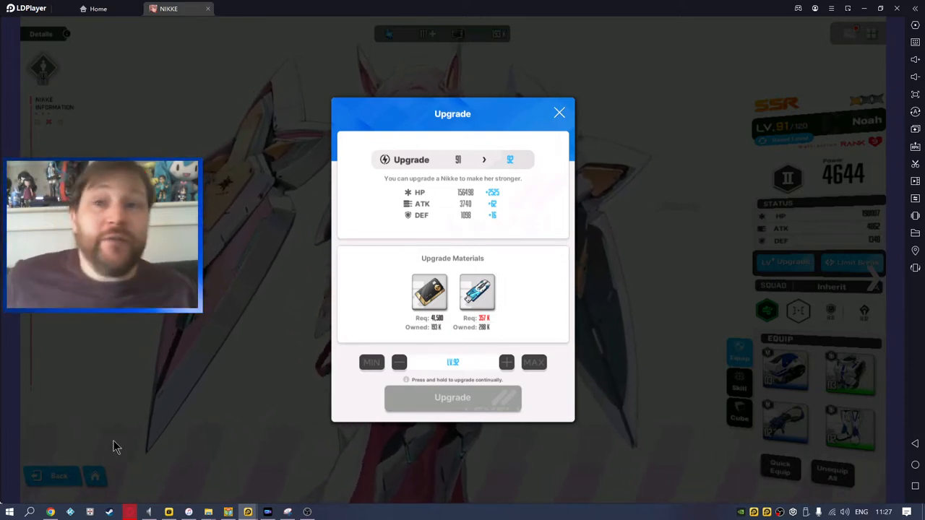
left_click(560, 113)
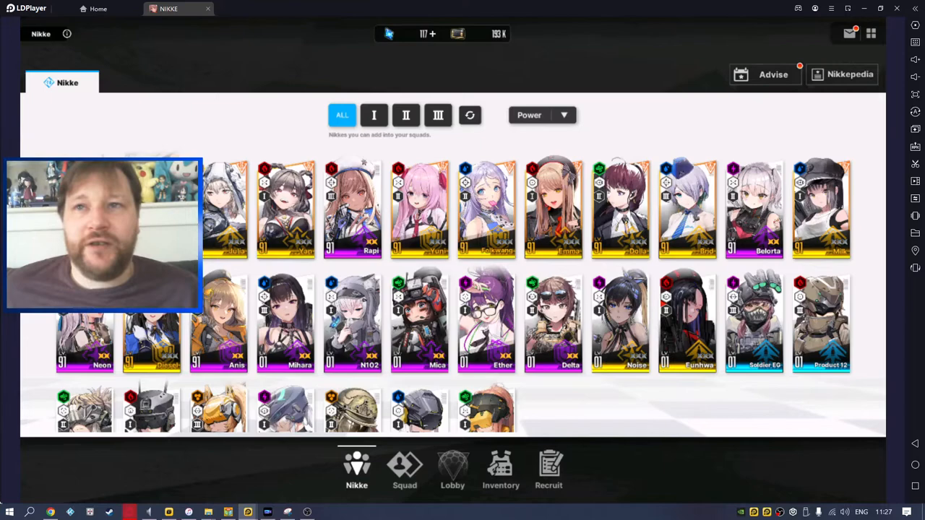
scroll("down", 3)
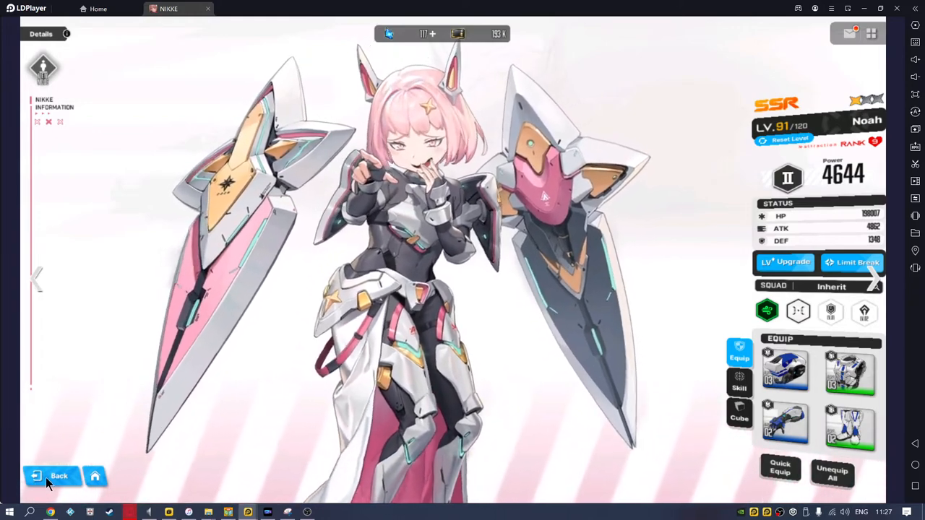
left_click(52, 475)
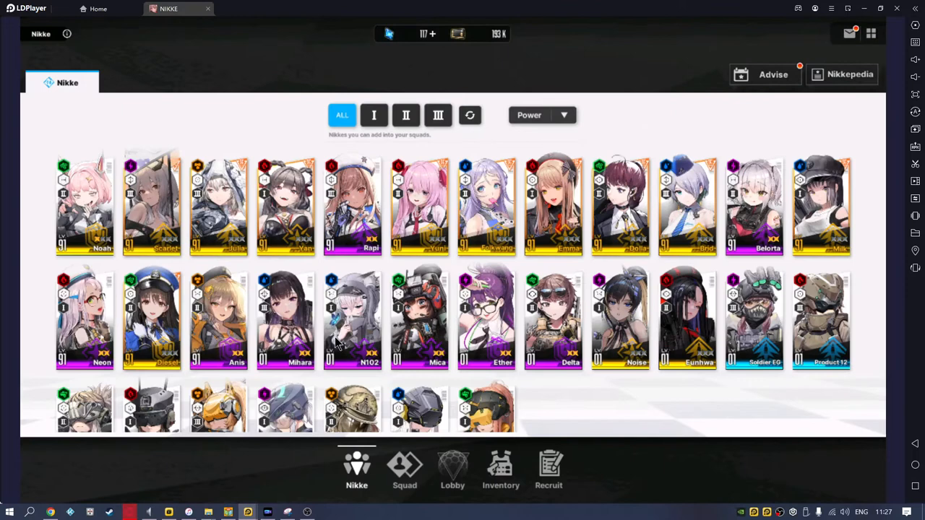
mouse_move(304, 257)
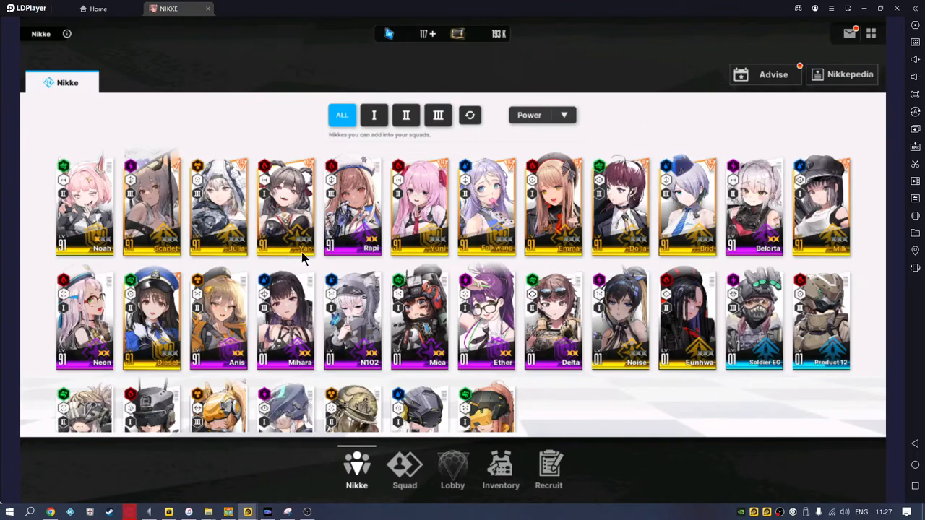
mouse_move(430, 263)
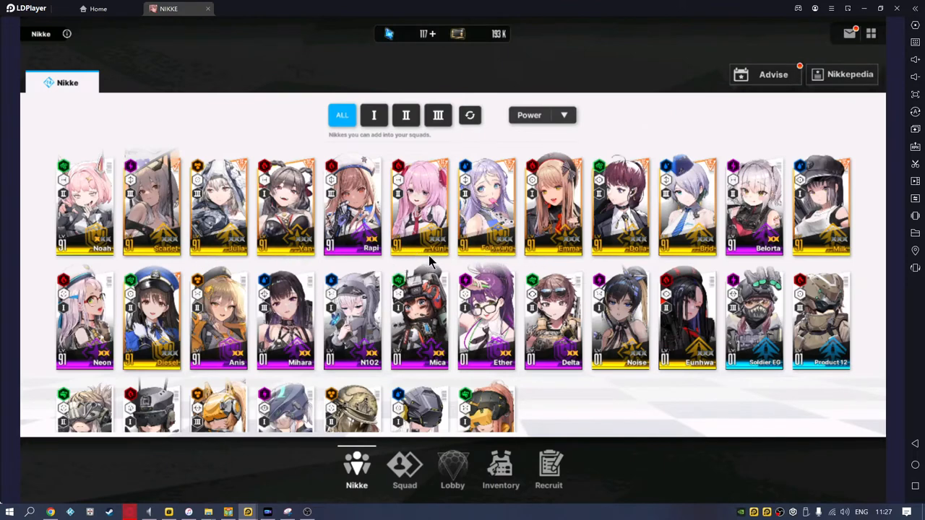
mouse_move(70, 225)
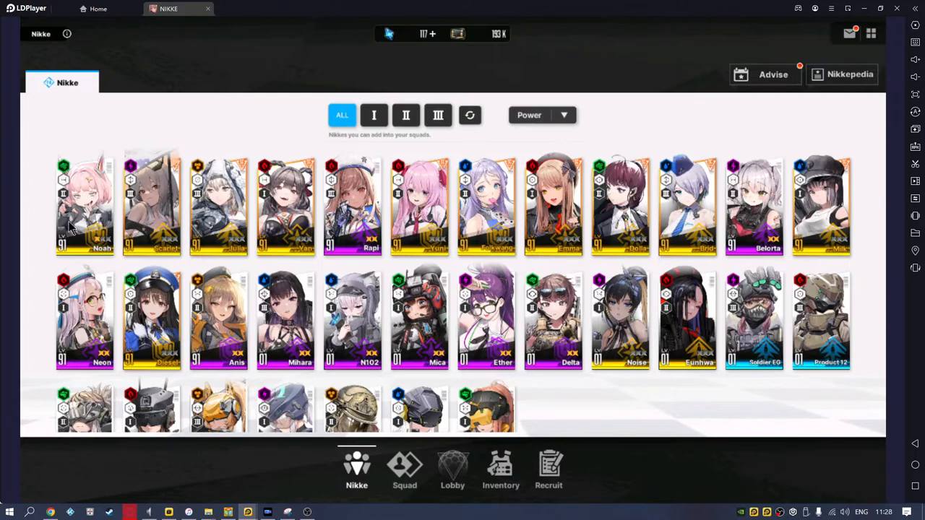
mouse_move(287, 216)
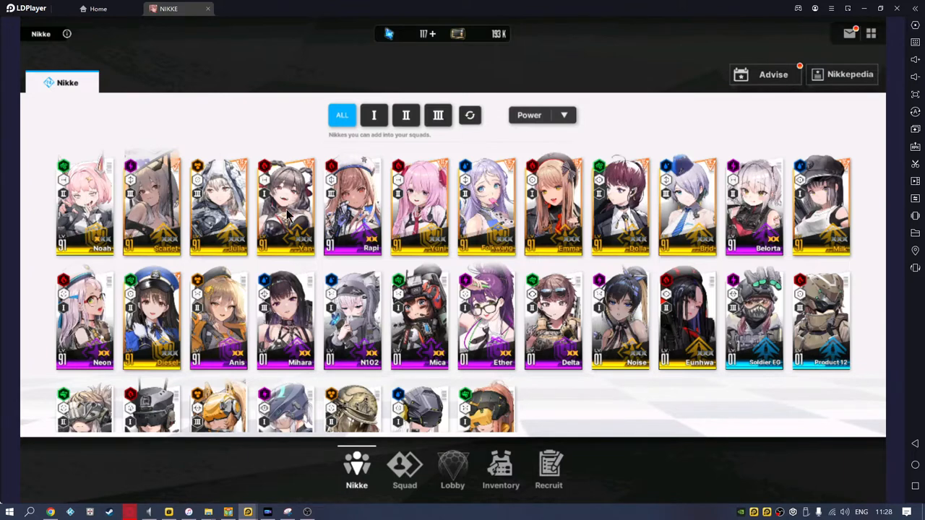
mouse_move(434, 209)
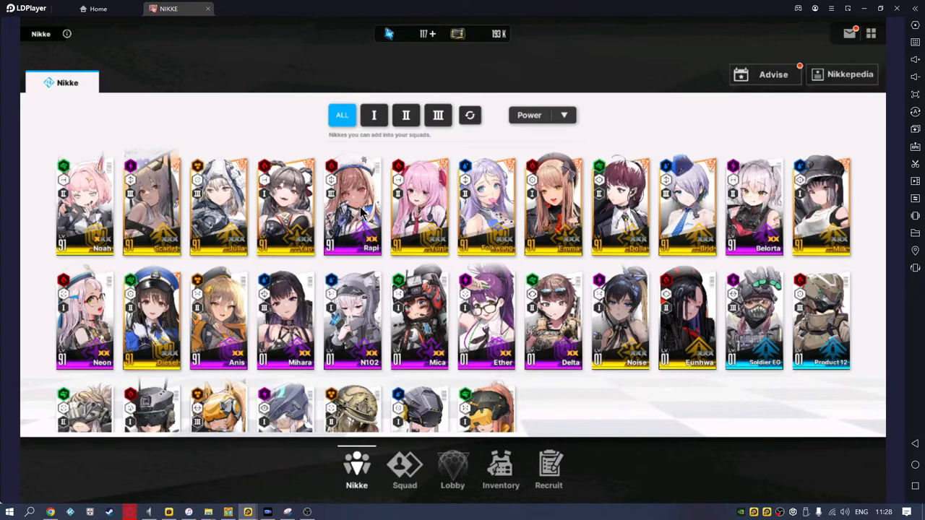
mouse_move(113, 325)
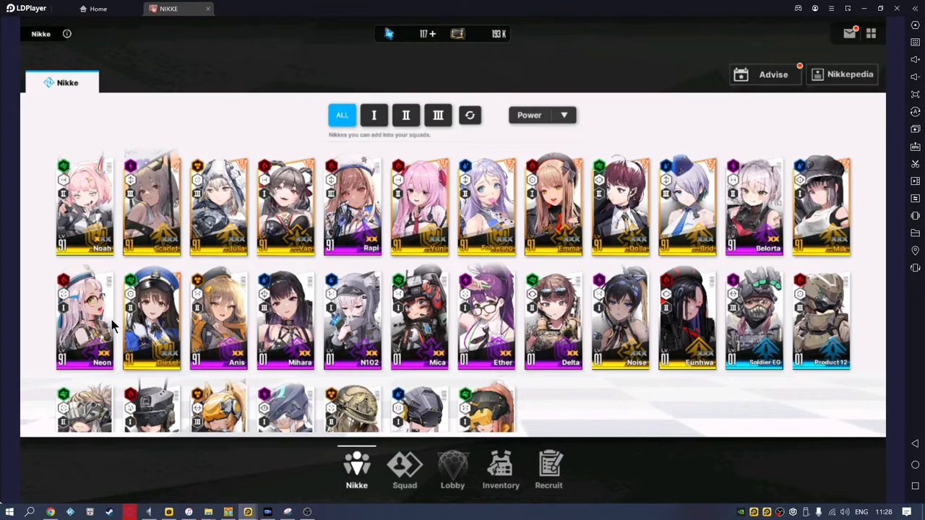
mouse_move(219, 339)
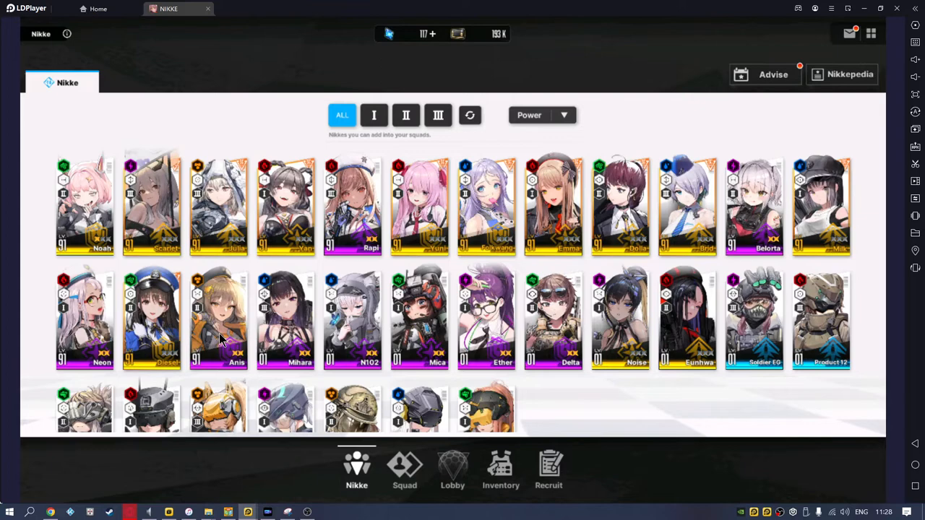
mouse_move(546, 393)
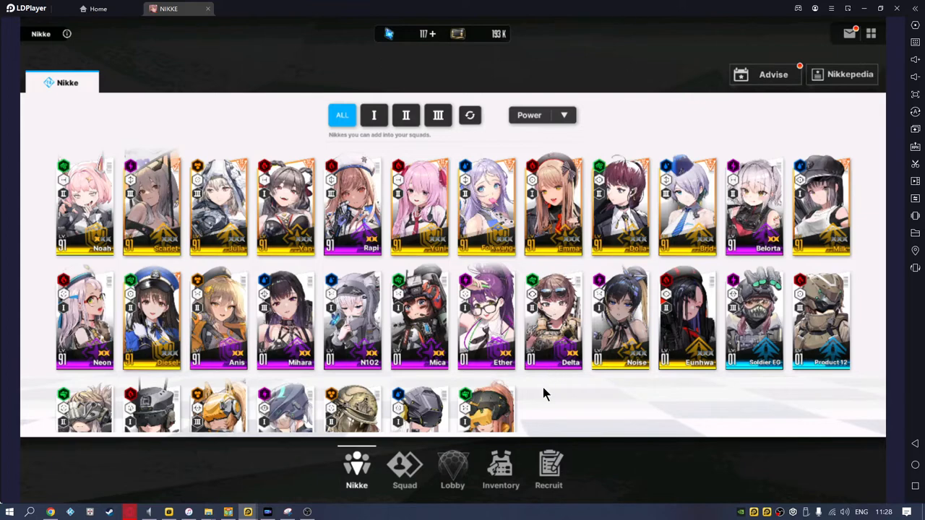
Step: Return to the lobby from the character roster
left_click(452, 470)
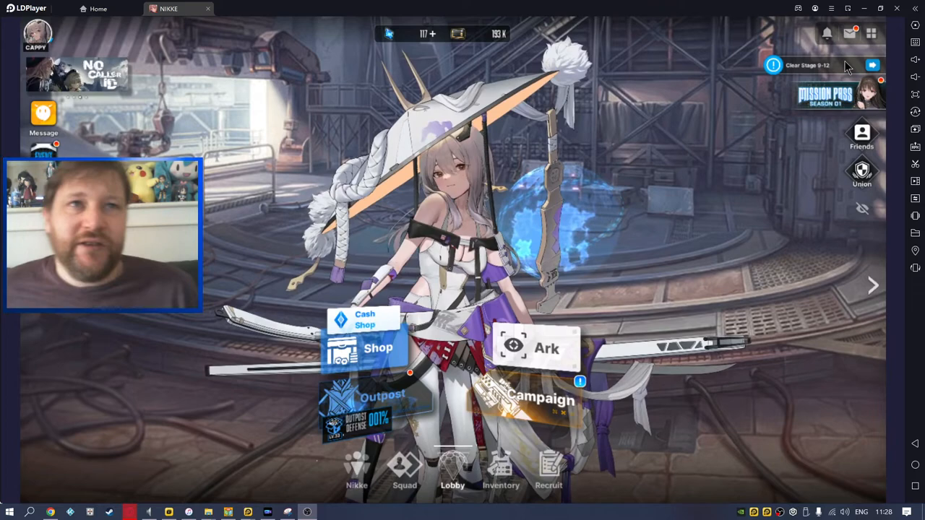
Step: Review the Mission Pass rewards and its mission list, then close the pass
left_click(823, 95)
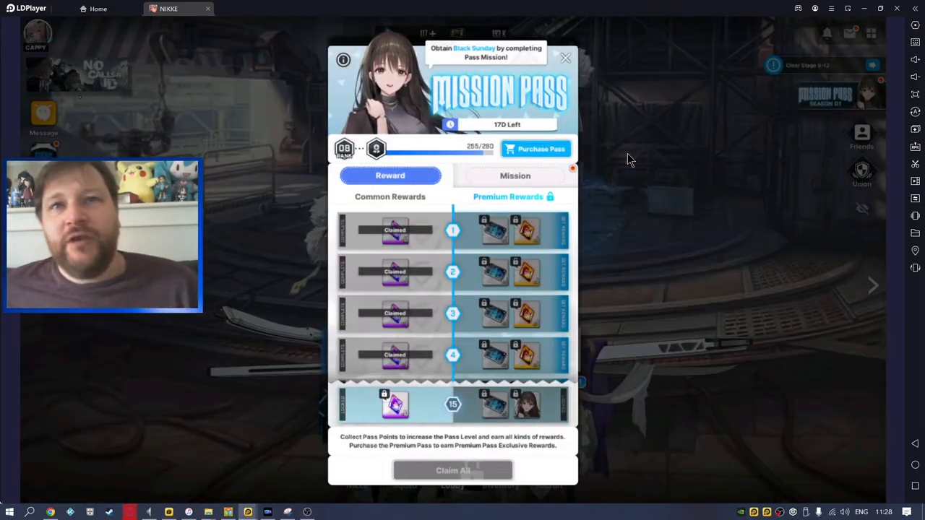
left_click(515, 176)
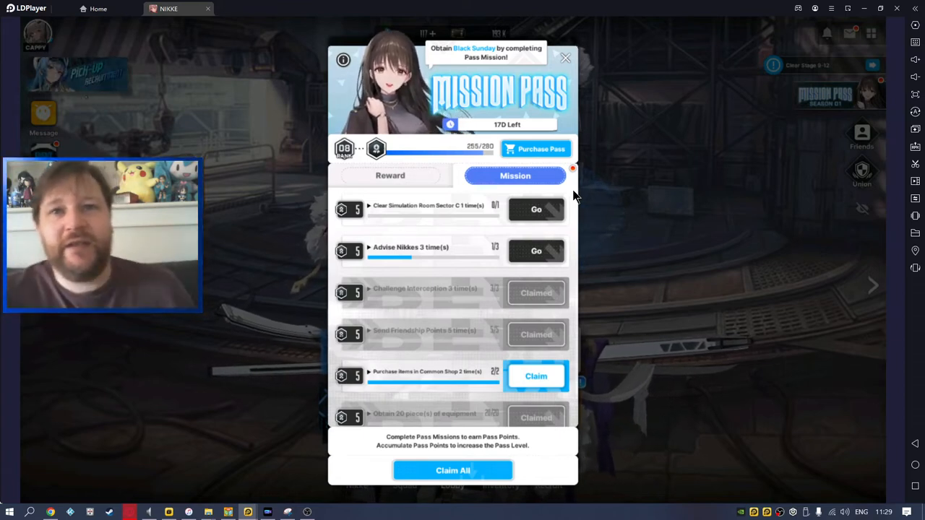
left_click(535, 376)
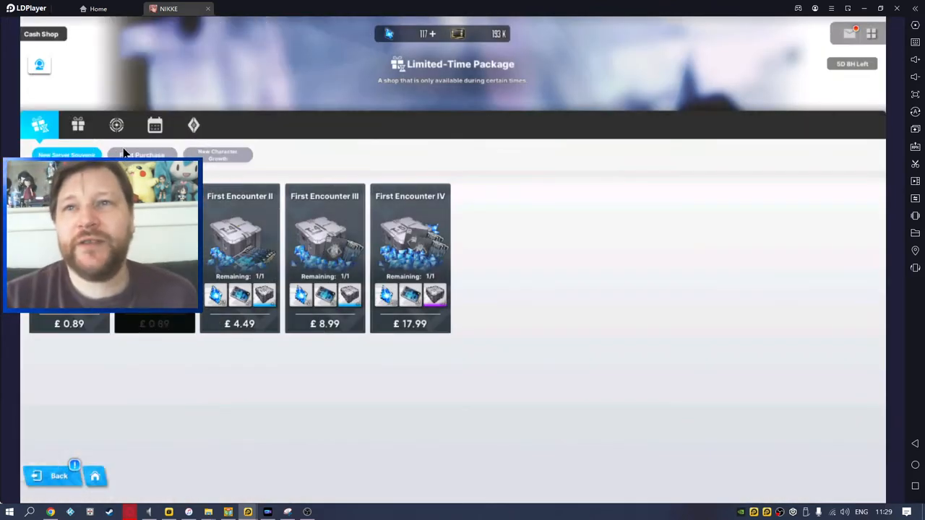
Step: View the daily Ordinary Packages and the £4.49 Battle Data Pack's purchase details
left_click(79, 124)
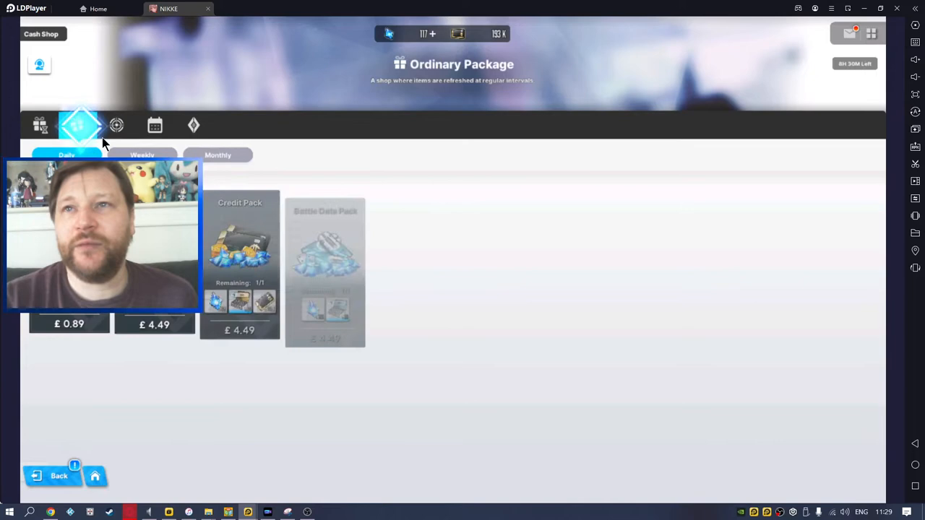
left_click(79, 124)
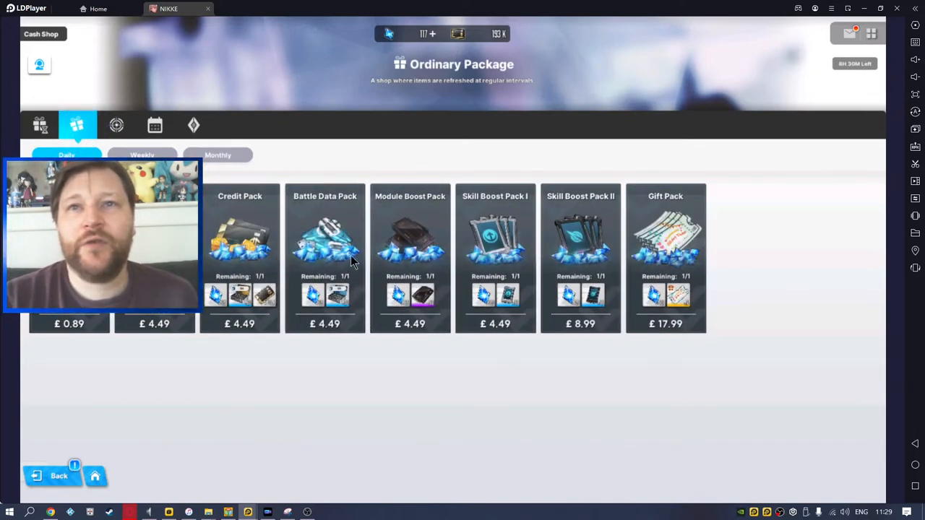
left_click(324, 257)
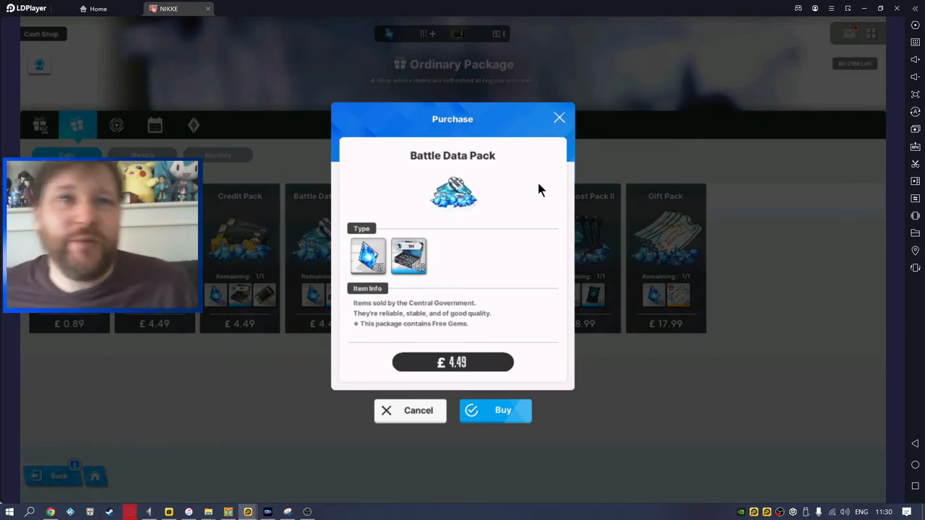
Step: Close the Battle Data Pack purchase window
left_click(417, 411)
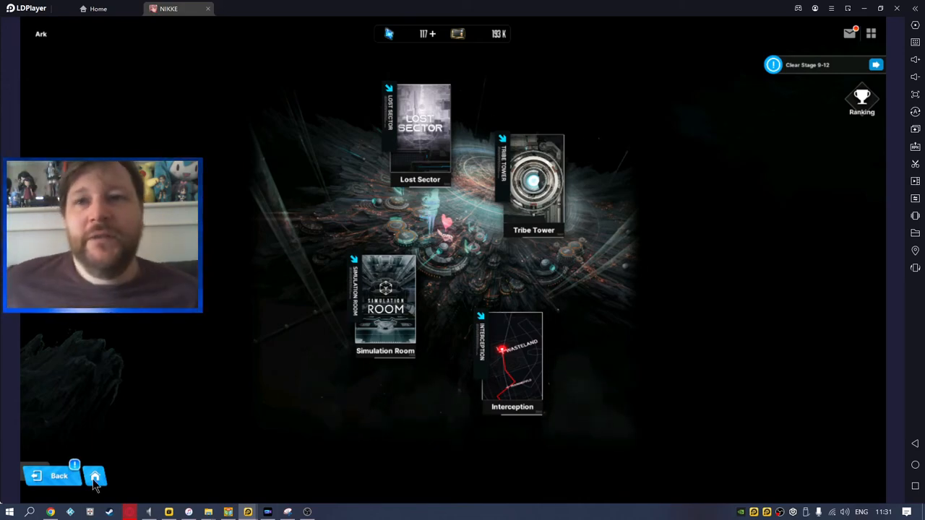
Step: Return to the lobby from the Ark hub
left_click(94, 475)
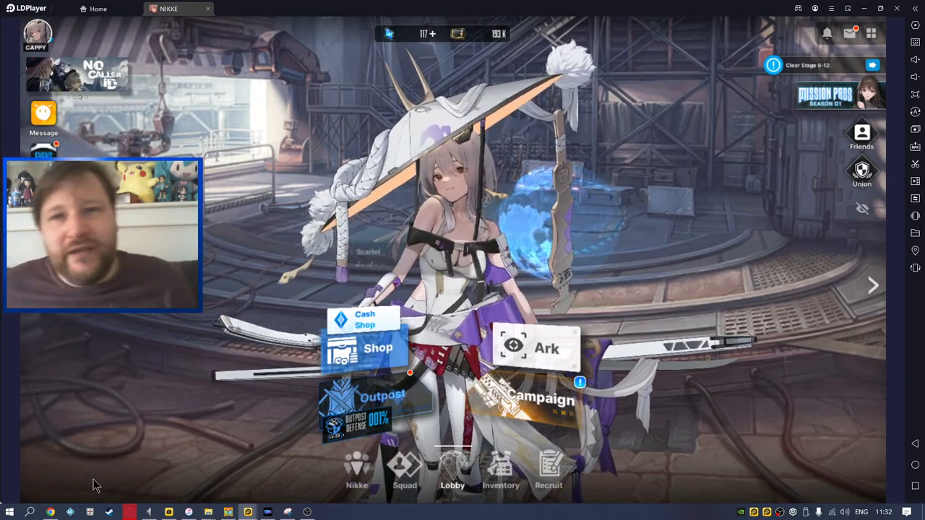
Step: Claim the Outpost Defense rewards again and open Noah's character details from the roster
left_click(373, 404)
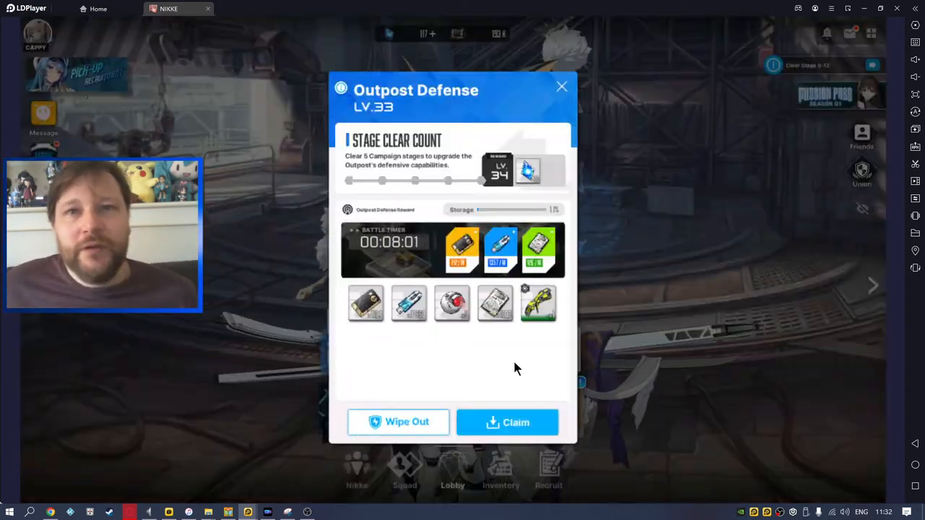
left_click(507, 422)
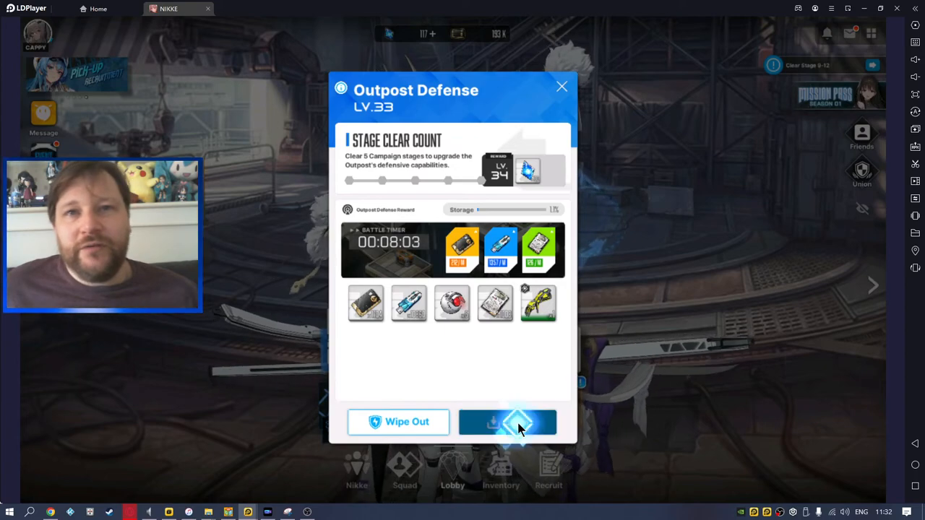
left_click(505, 422)
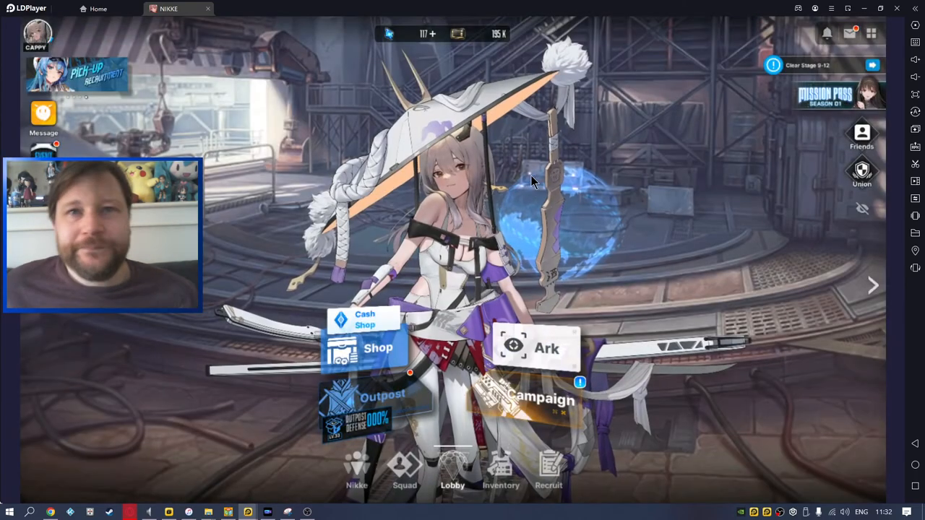
left_click(355, 469)
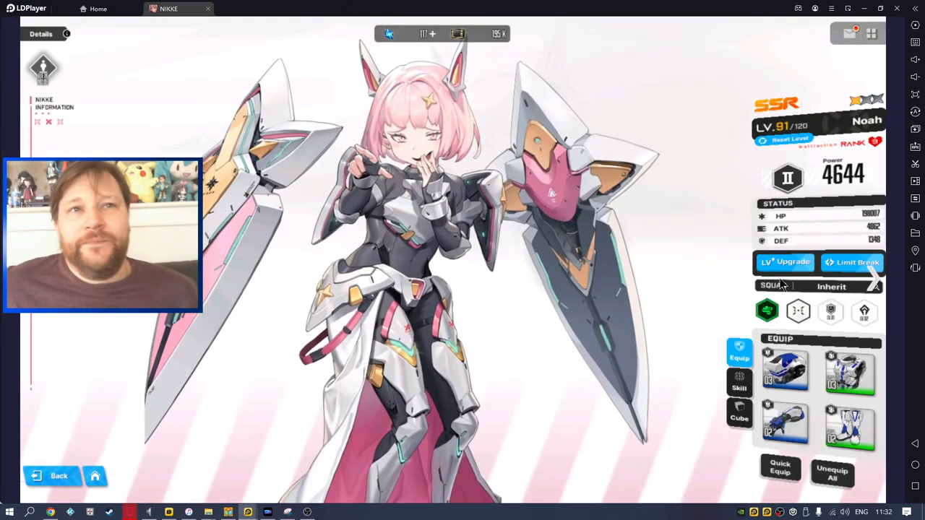
Step: Check Noah's LV Upgrade costs, still insufficient at level 91, and return to the lobby
left_click(784, 263)
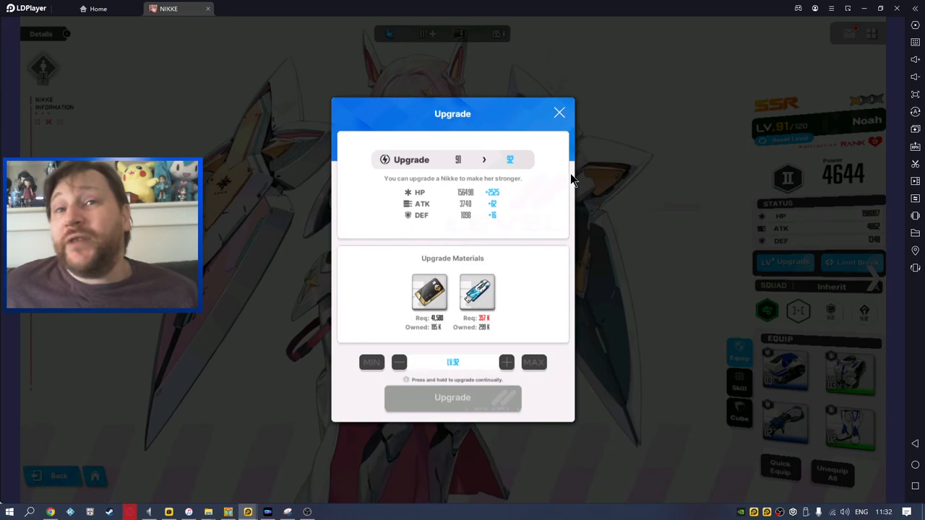
left_click(557, 112)
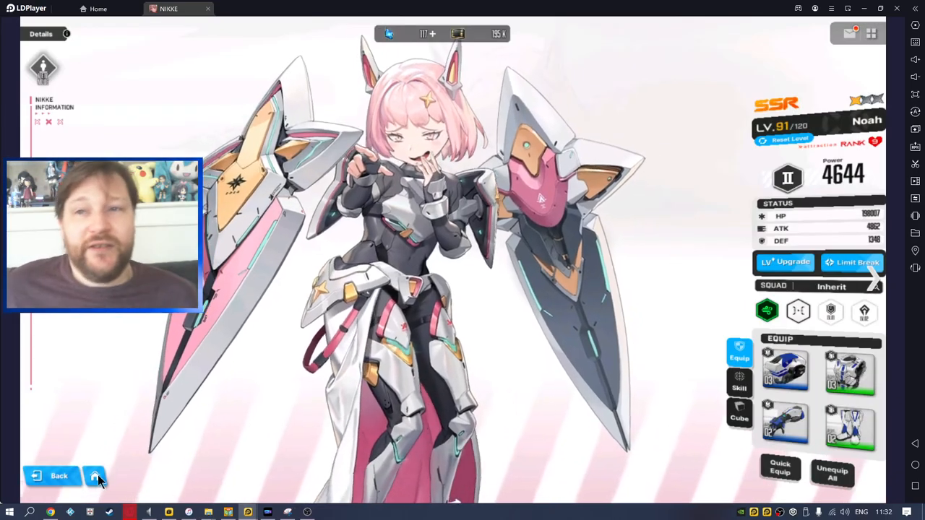
left_click(95, 476)
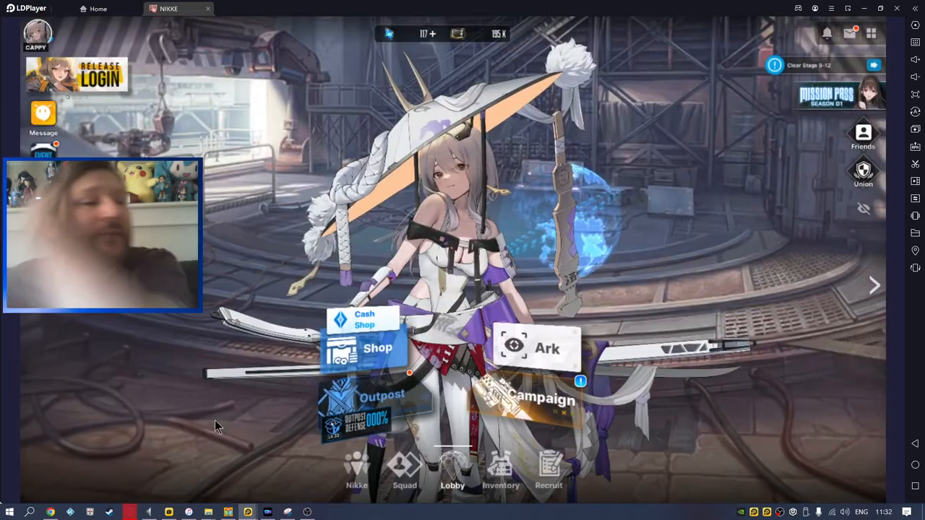